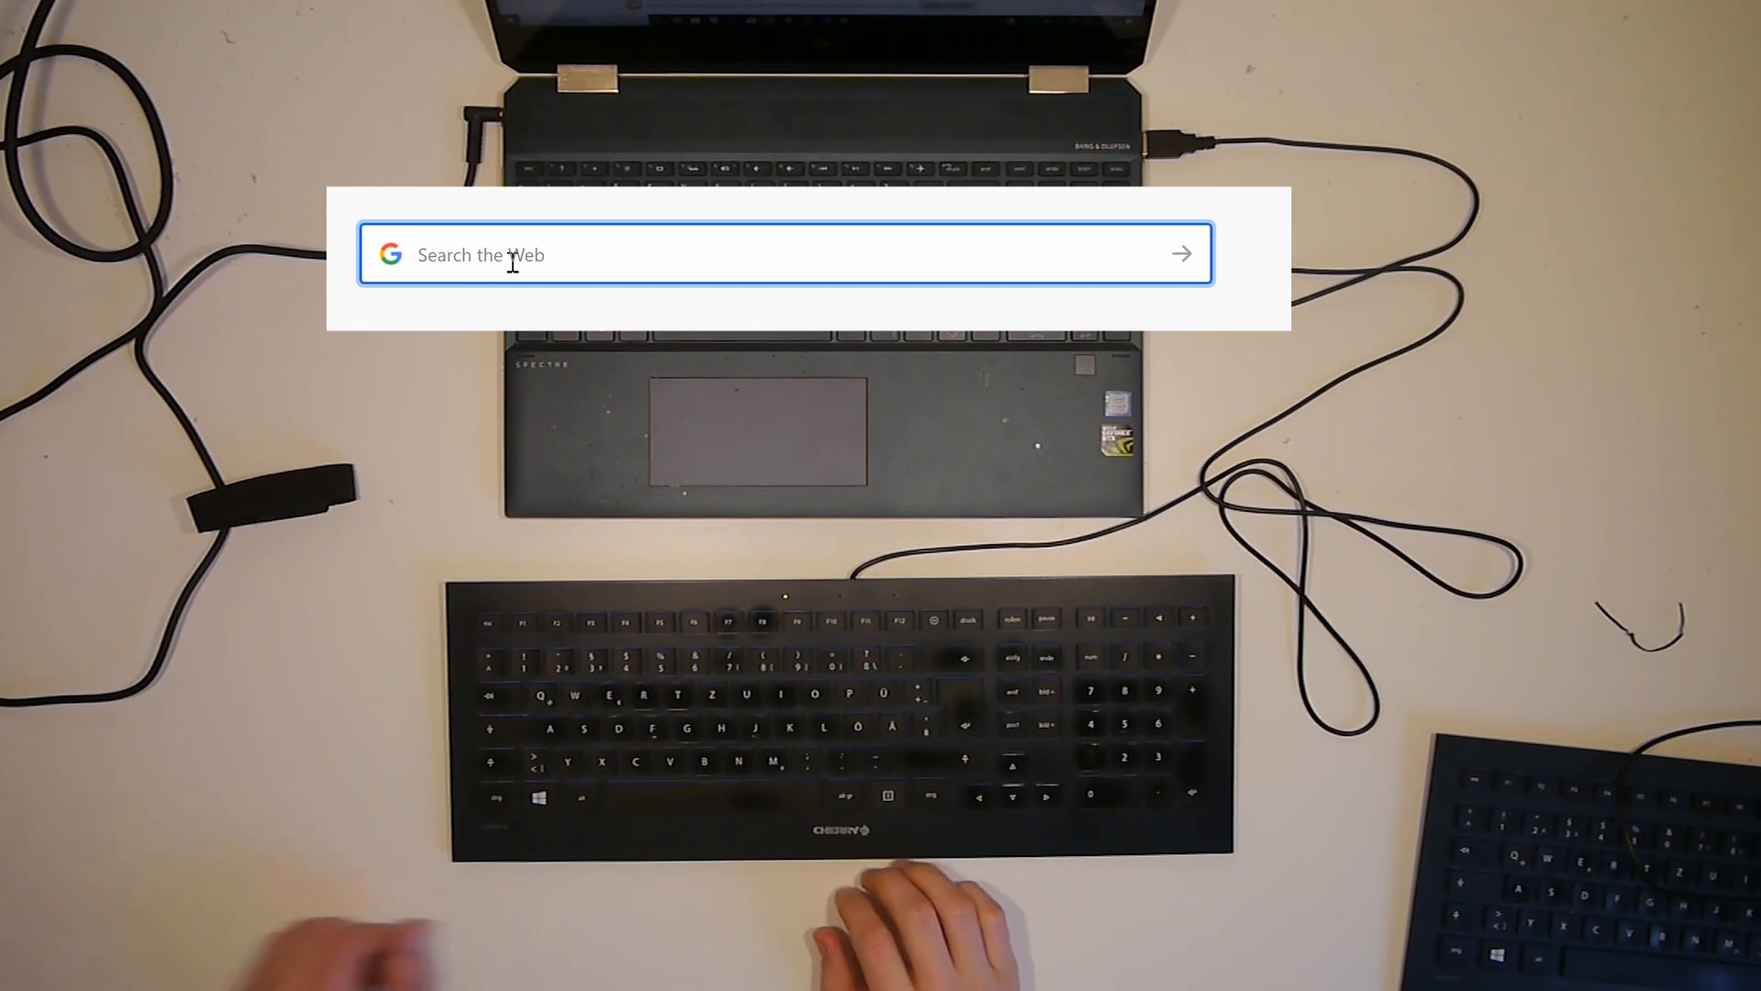
pyautogui.write('iuweu')
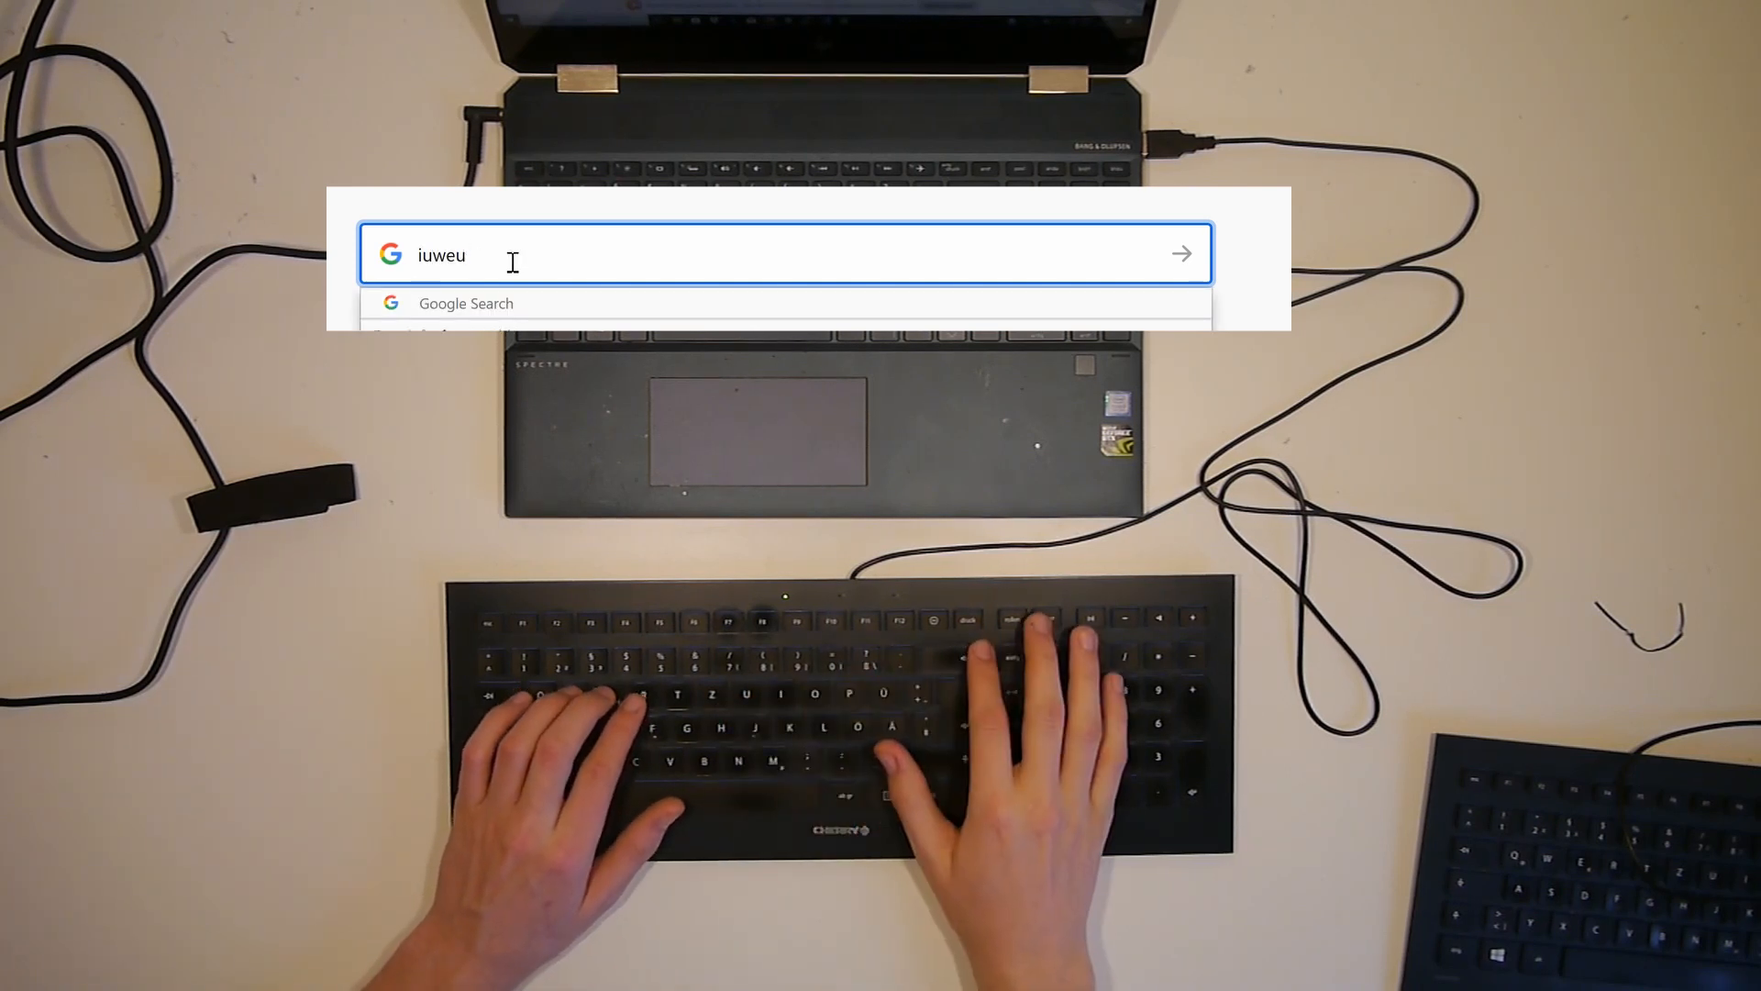
pyautogui.write('ffffffff')
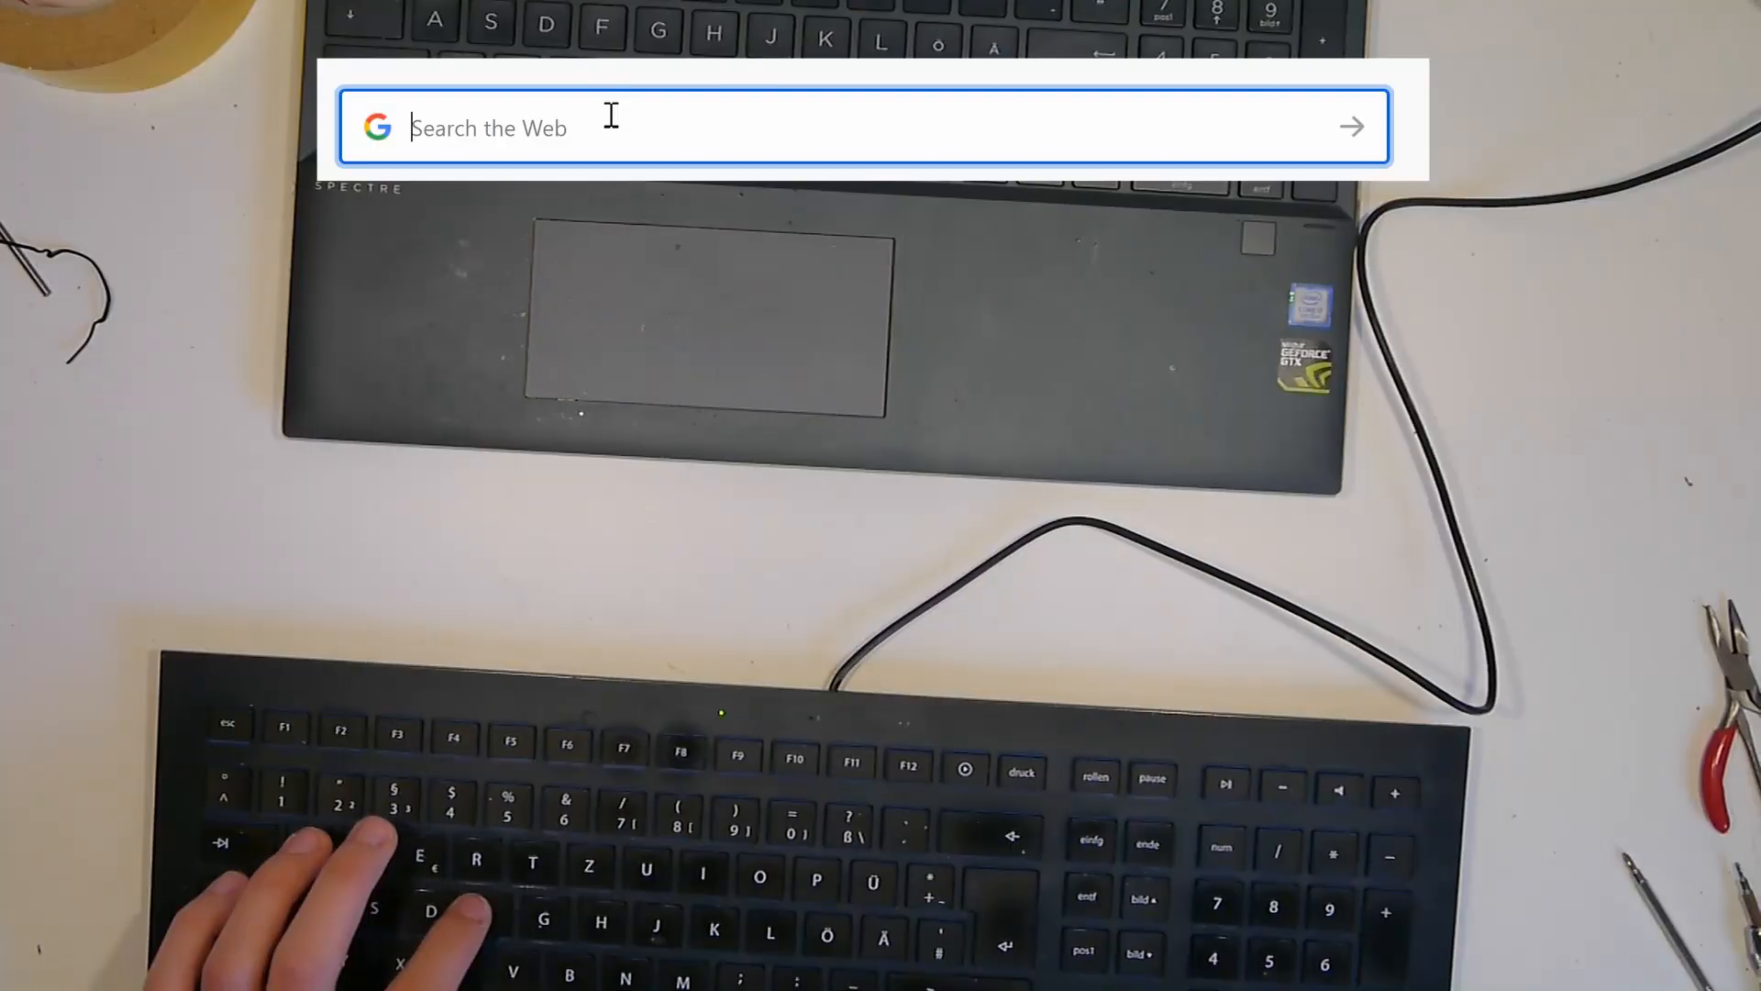
pyautogui.write('ffffffffffffffffffffffffffffffffffffffffffffffffffffffffffff')
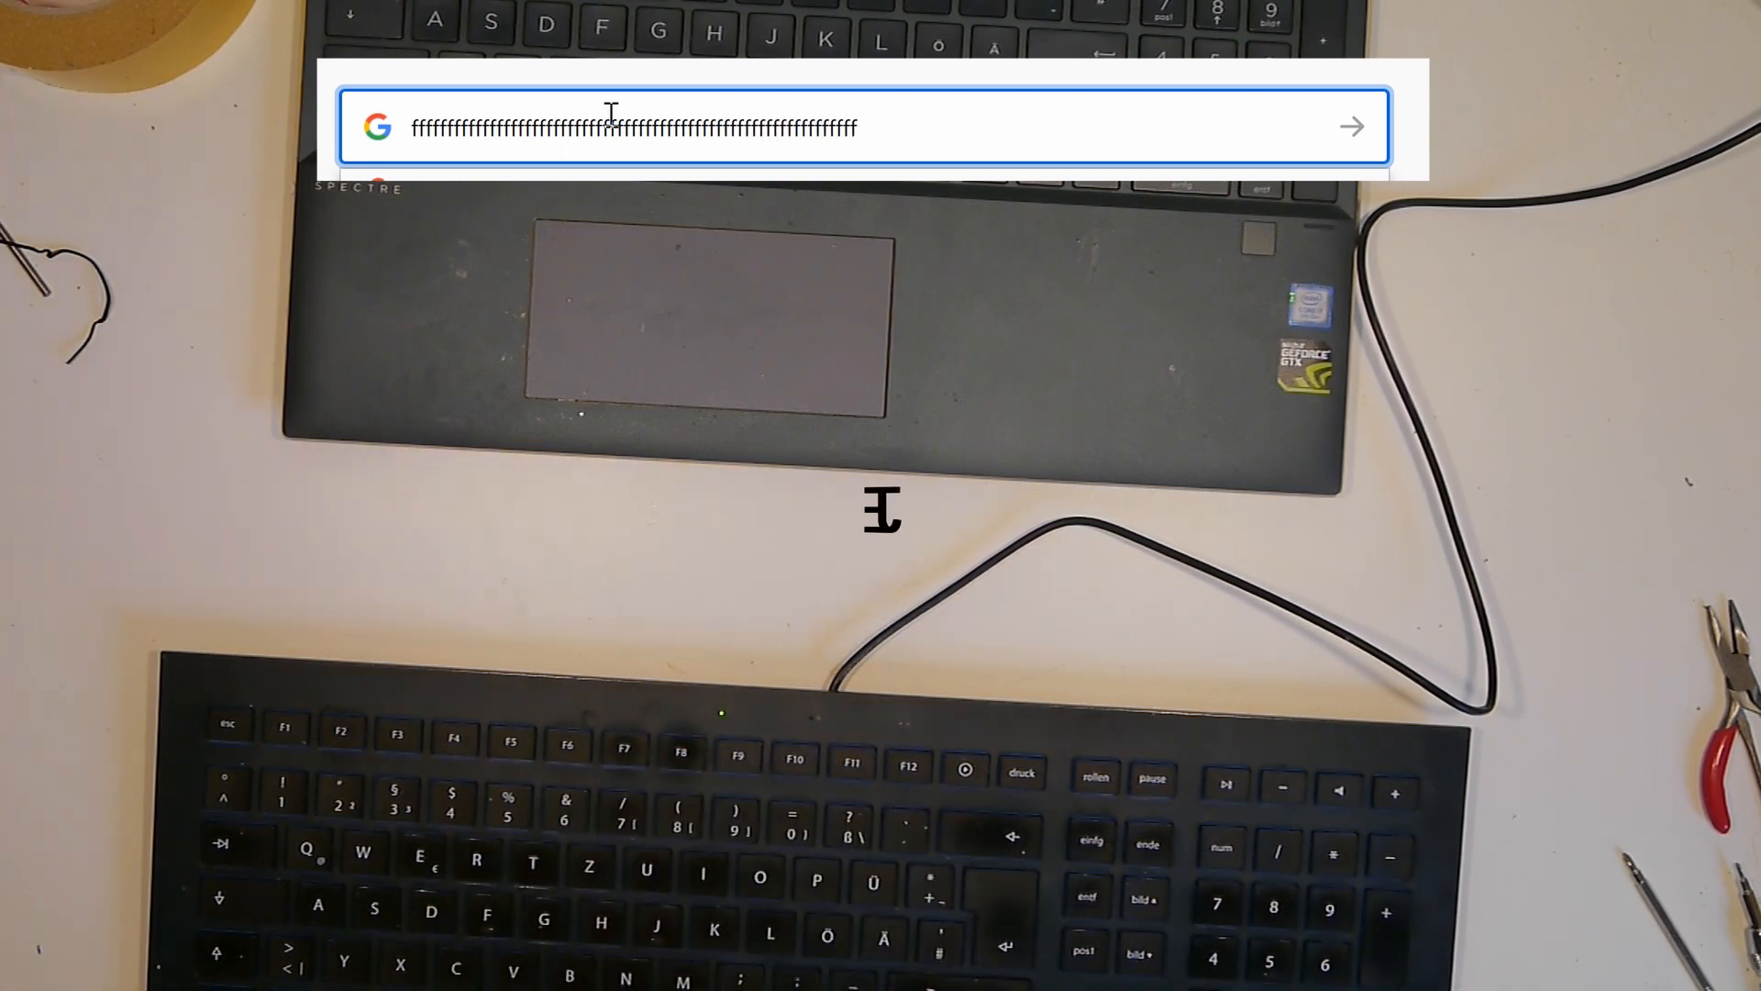
pyautogui.write('12345')
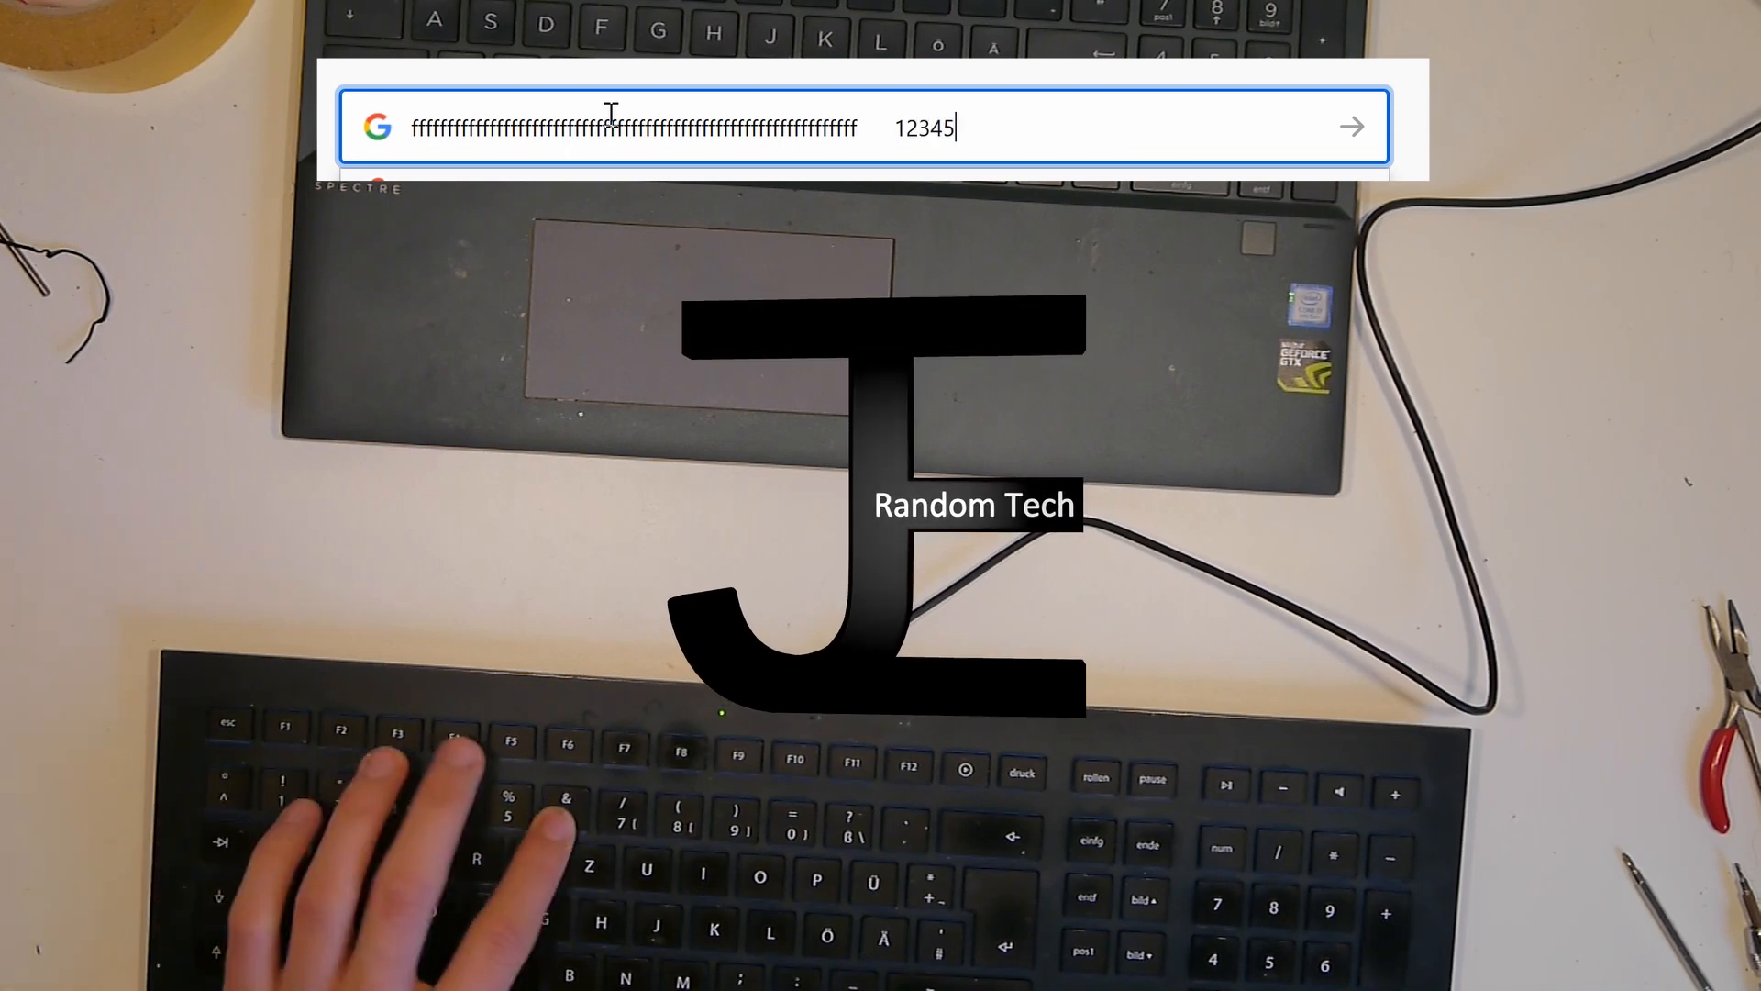